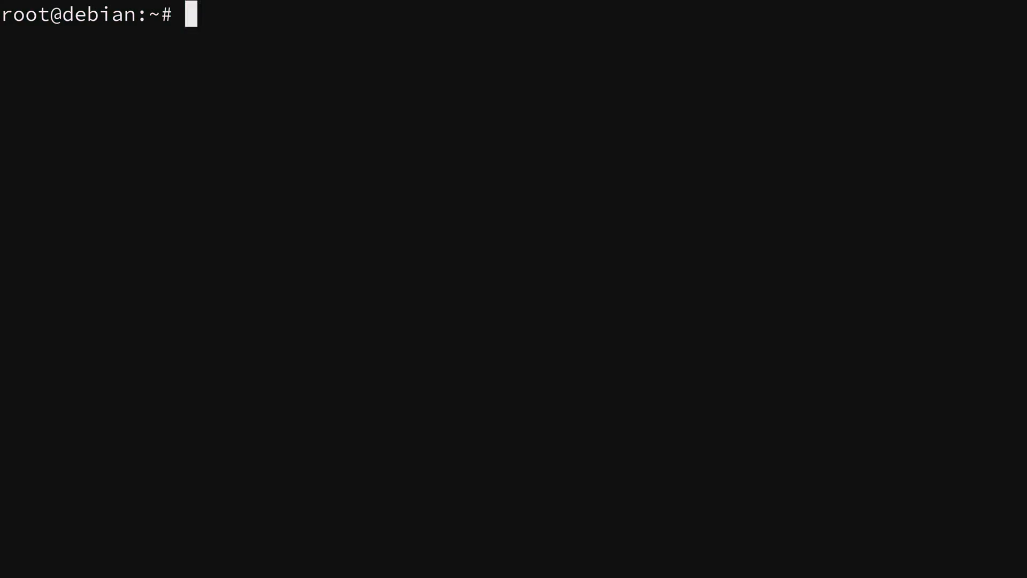
Step: Print roster.txt, listing the billy, tom and jay example.org addresses
text(cat roster.txt)
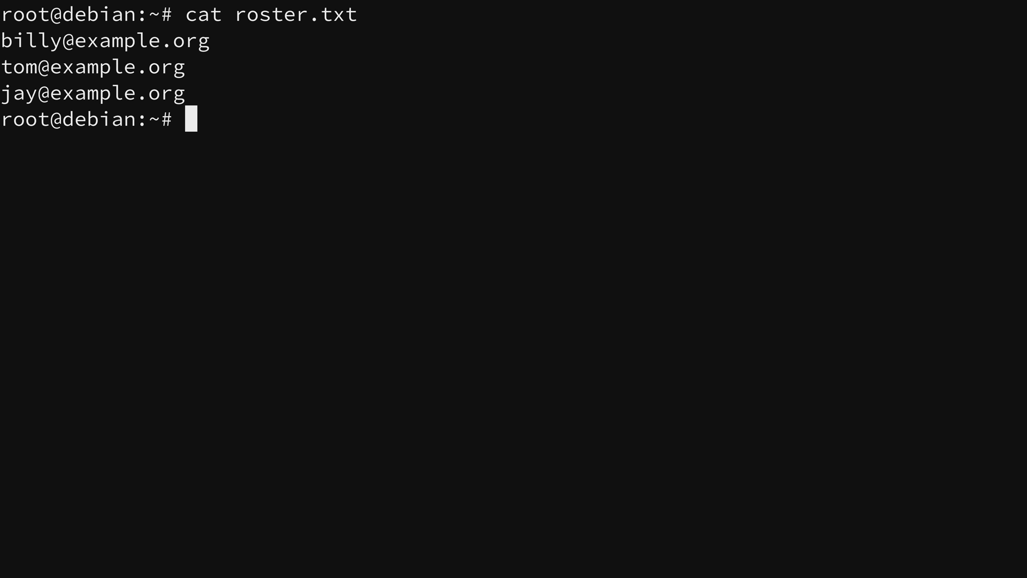
Step: Run sed -i rewriting billy and tom addresses from example.org to example.com in ~/roster.txt
text(sed -i -r 's/^(billy|tom)@.*example\.org/\1@example.com/' ~/roster.txt)
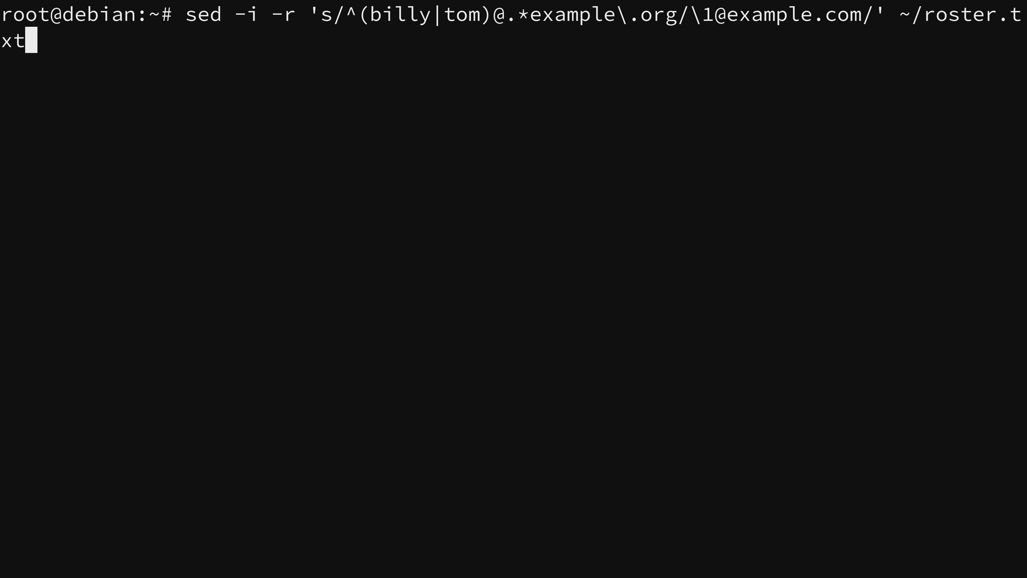
key(Return)
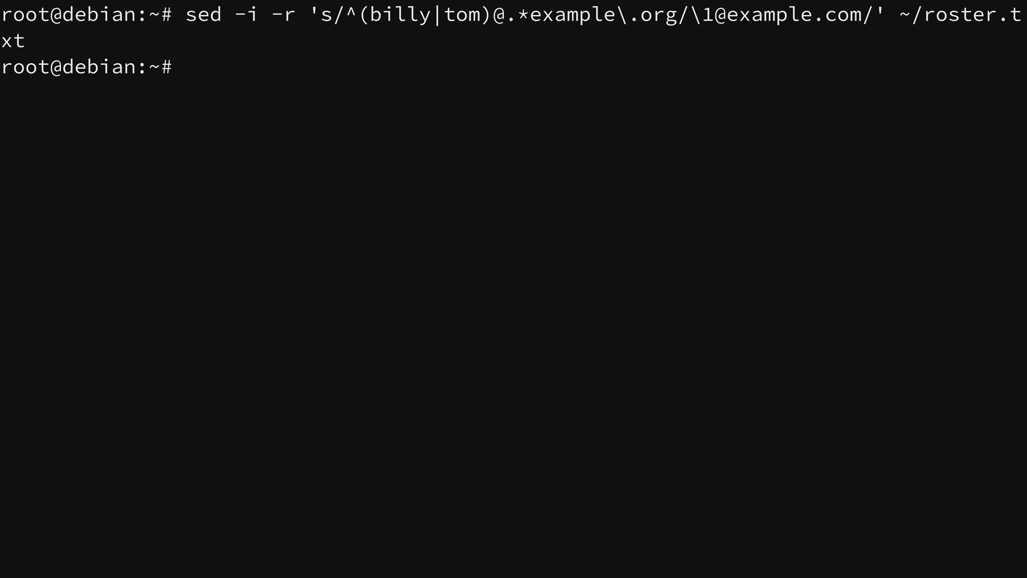
Step: Print roster.txt and roster.txt.bk, then copy the backup back over roster.txt
text(cat roster.txt)
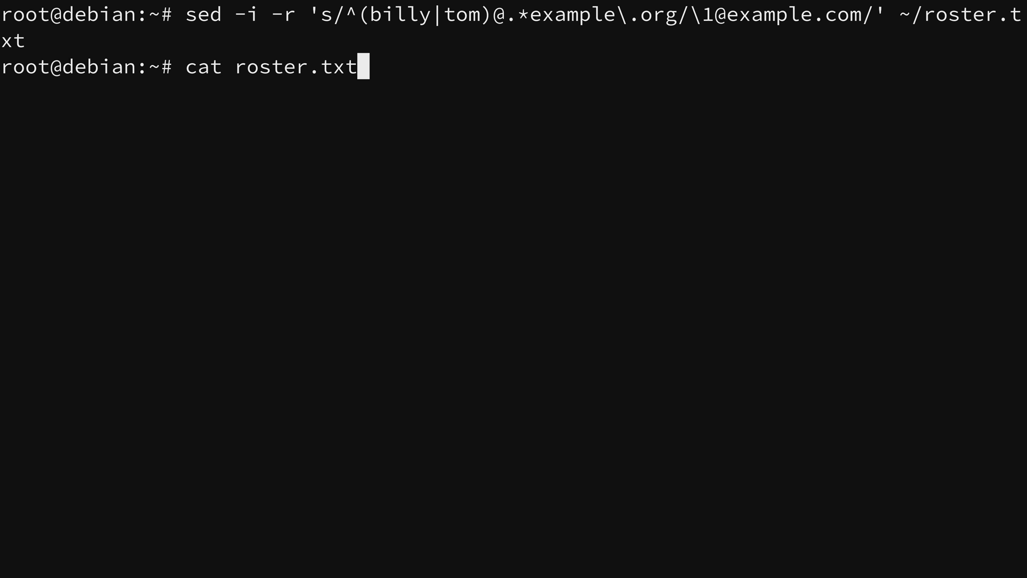
key(Return)
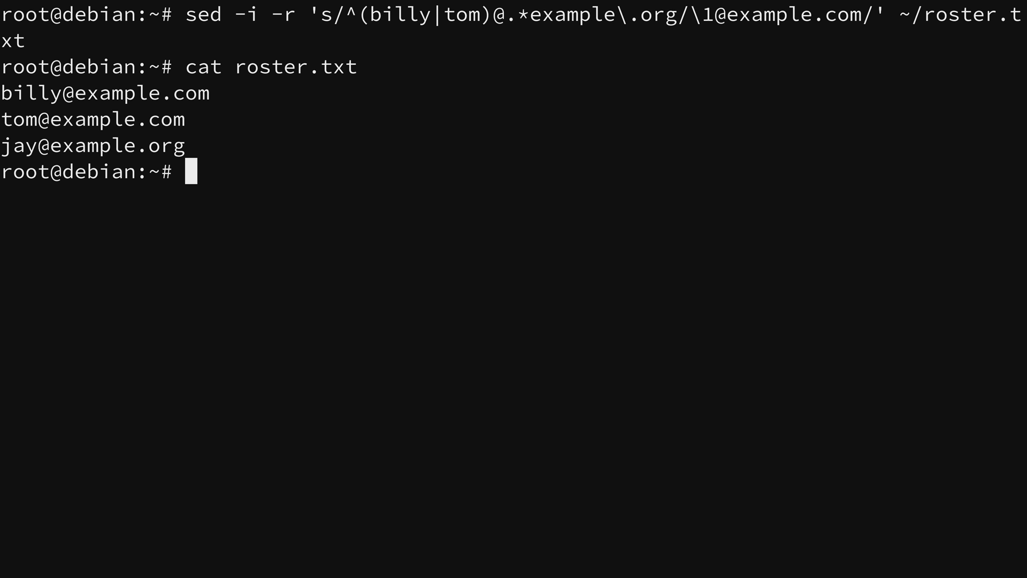
text(cat)
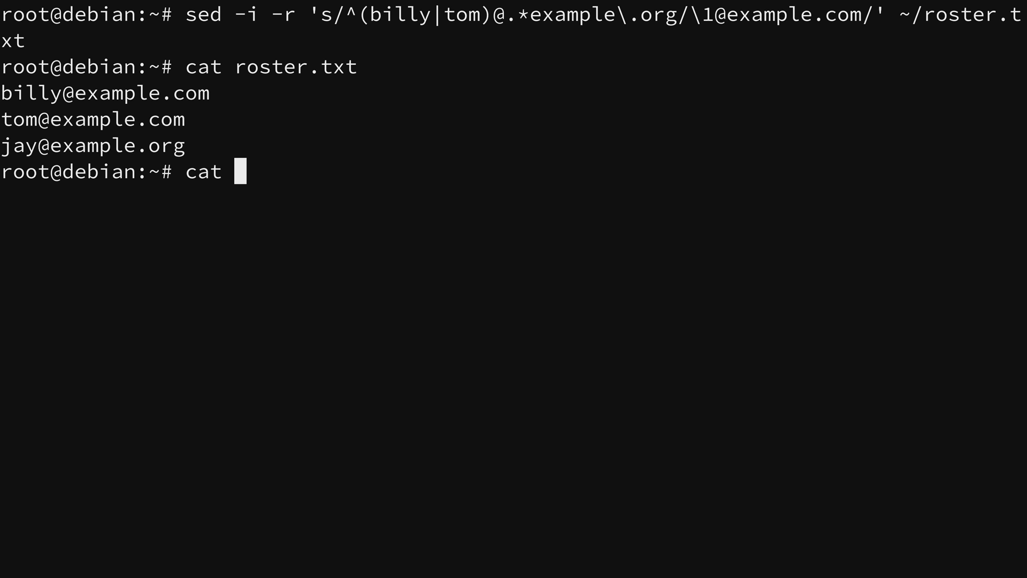
text(roster.txt.bk)
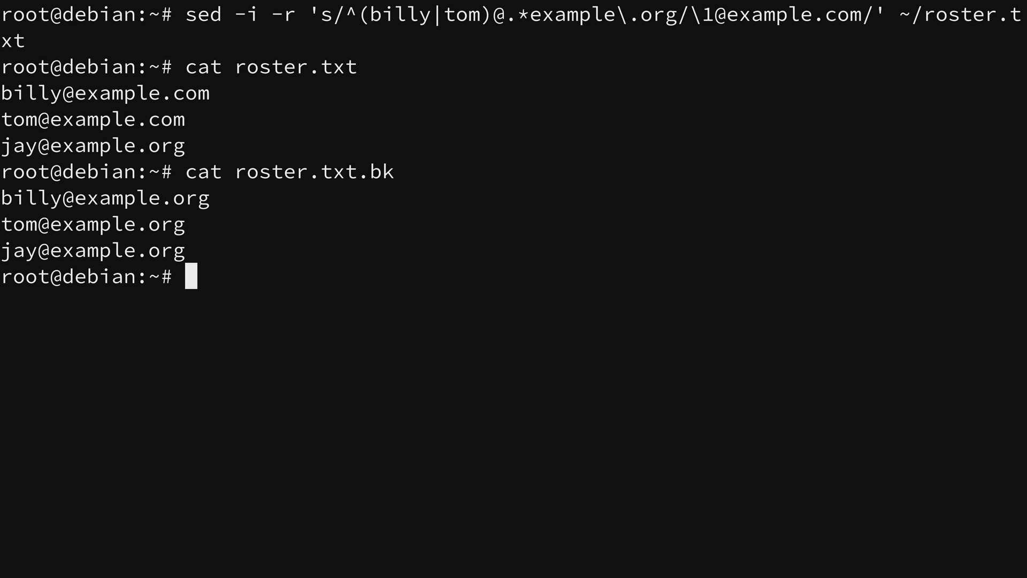
text(cp roster.txt.bk roster.txt)
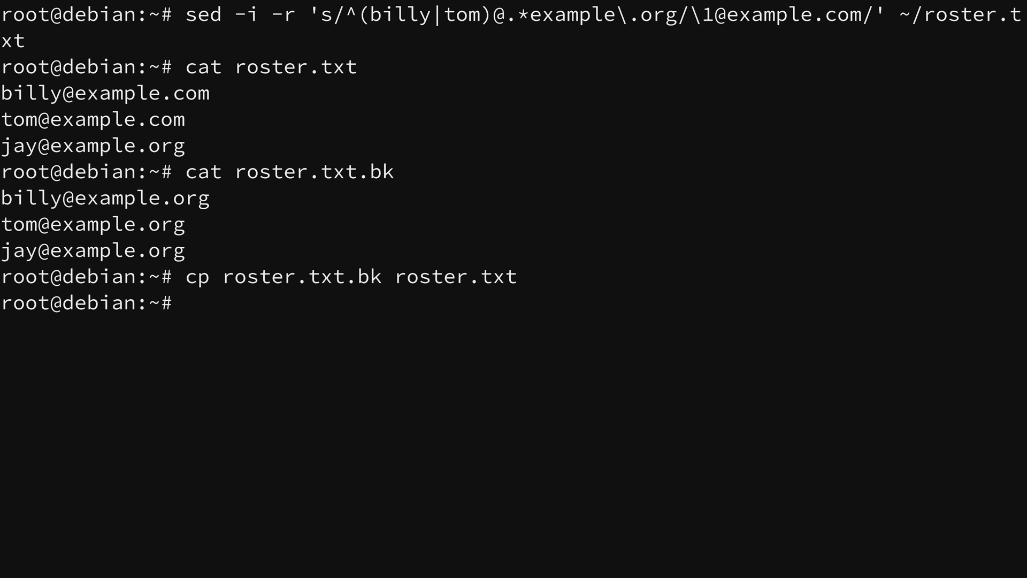
Step: Diff roster.txt against roster.txt.bk, confirming no differences after the restore
text(diff roster.txt)
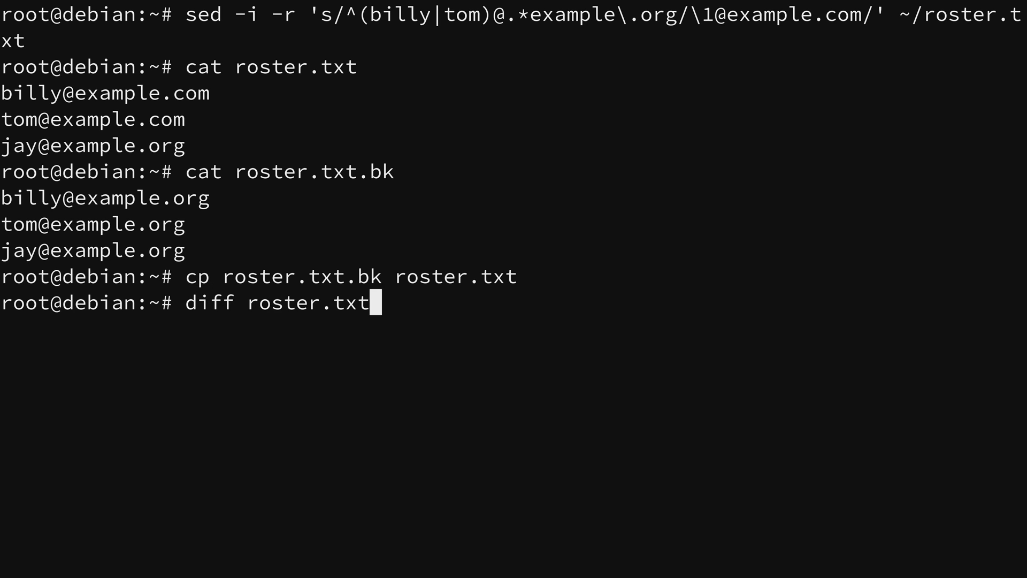
key(Return)
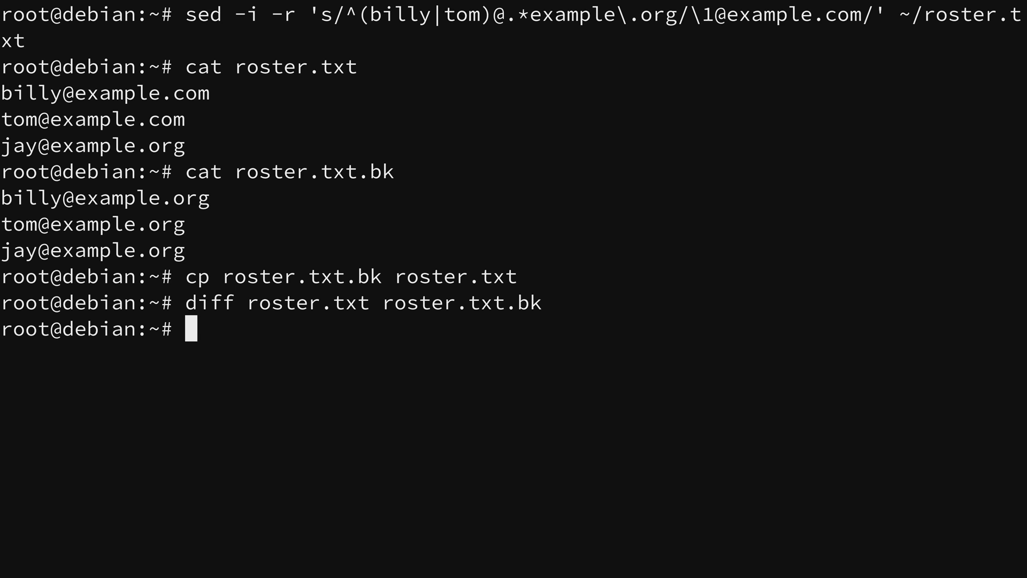
text(cp roster.txt.bk roster.txt)
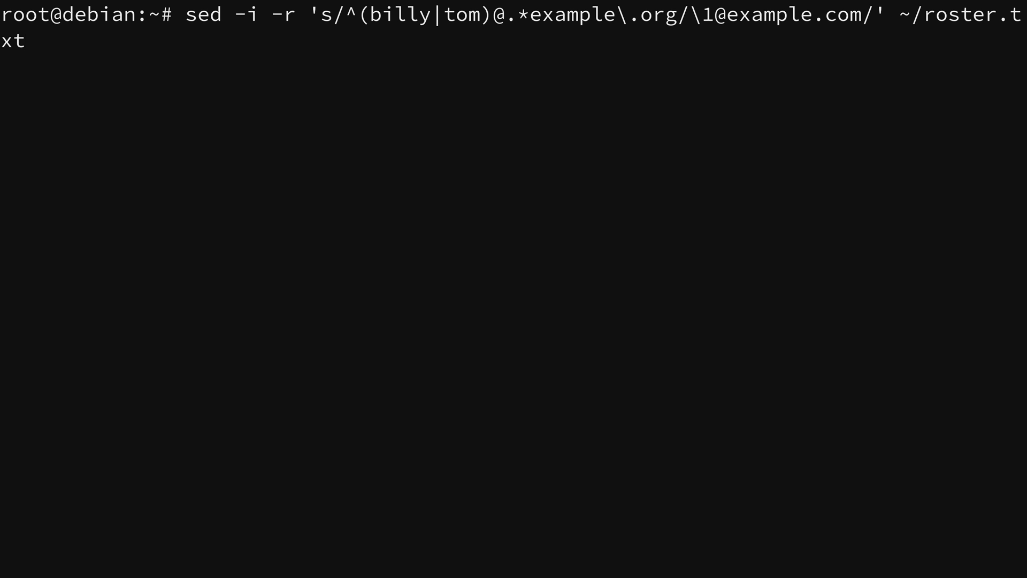
mouse_move(988, 14)
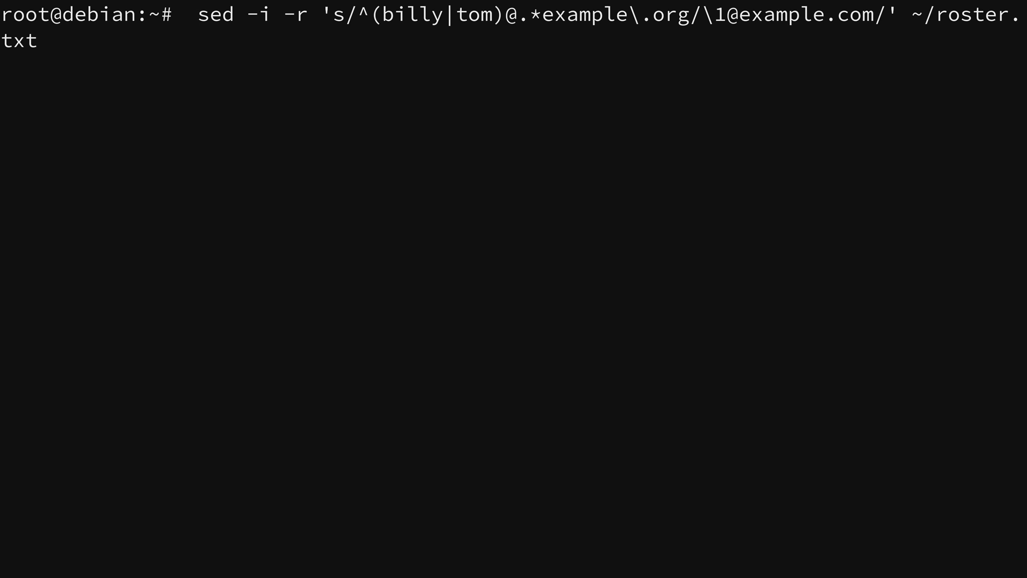
Step: Pipe roster.txt through the billy/tom example.com sed into ~/roster_modified.txt
text(cat)
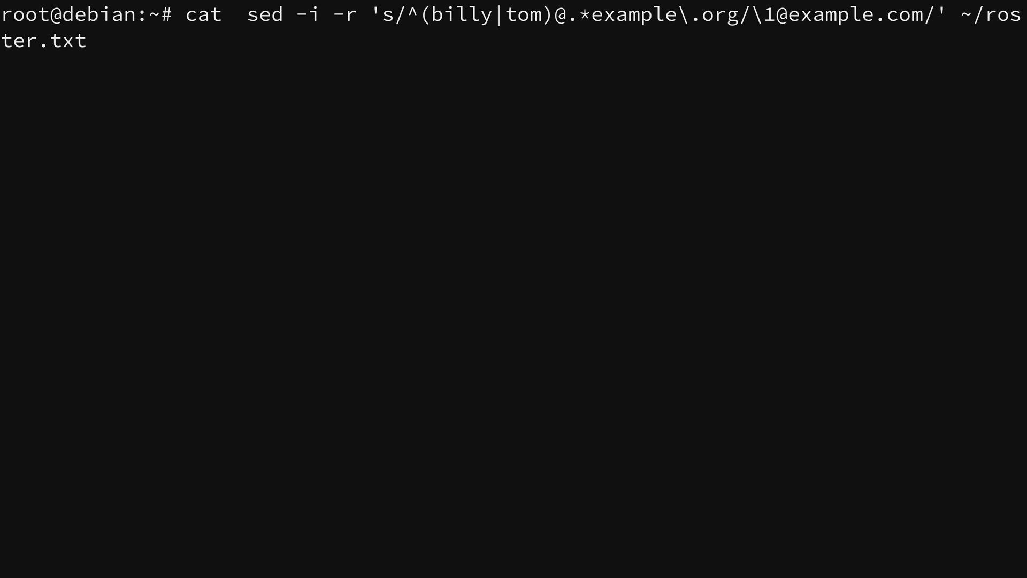
text(roster.txt)
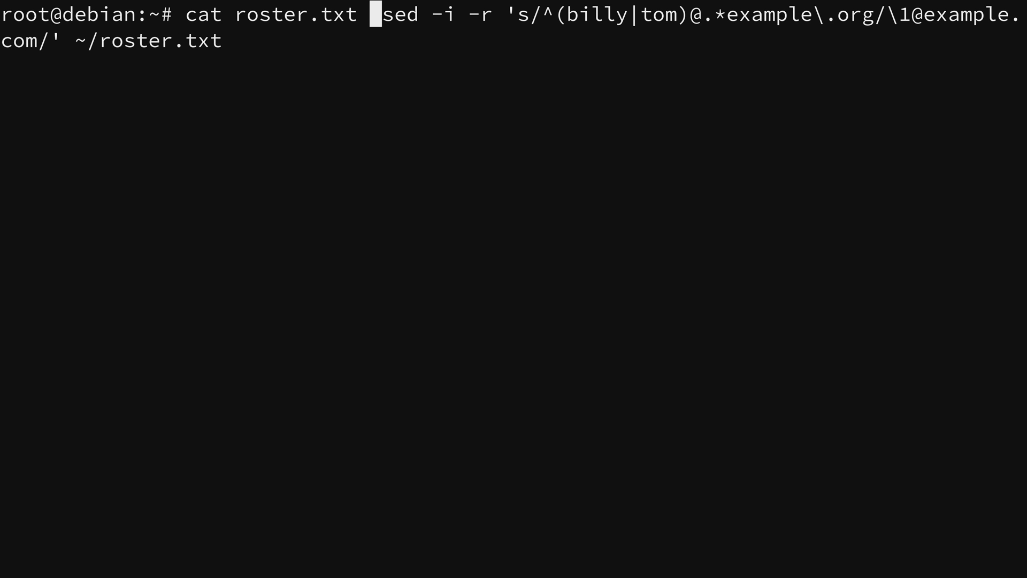
text(|)
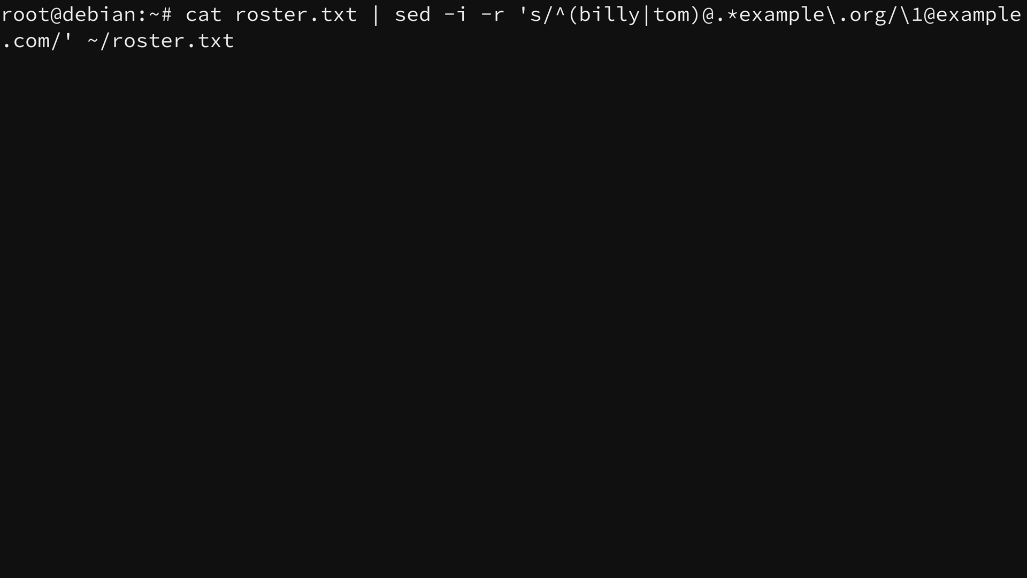
mouse_move(485, 14)
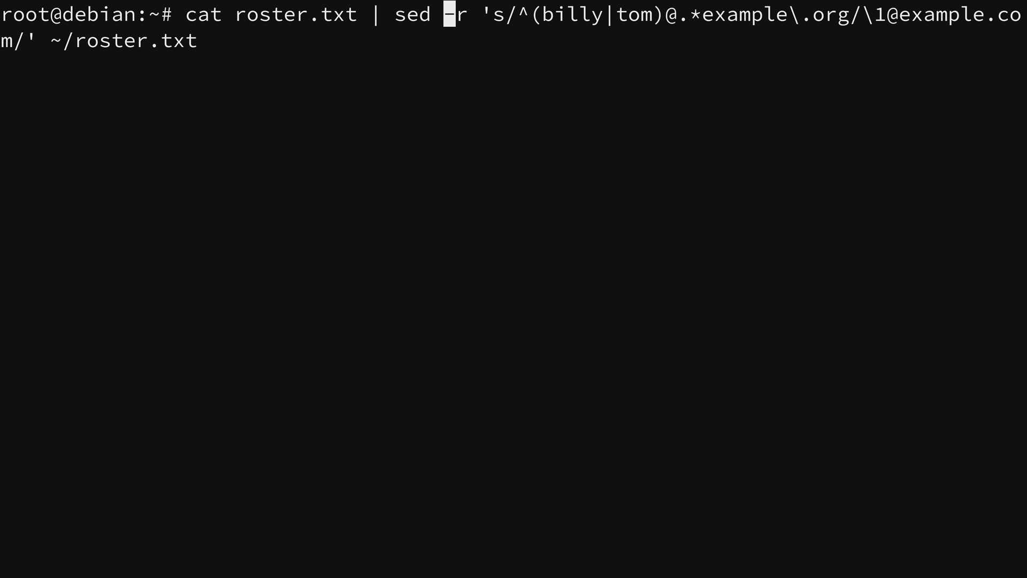
key(Right)
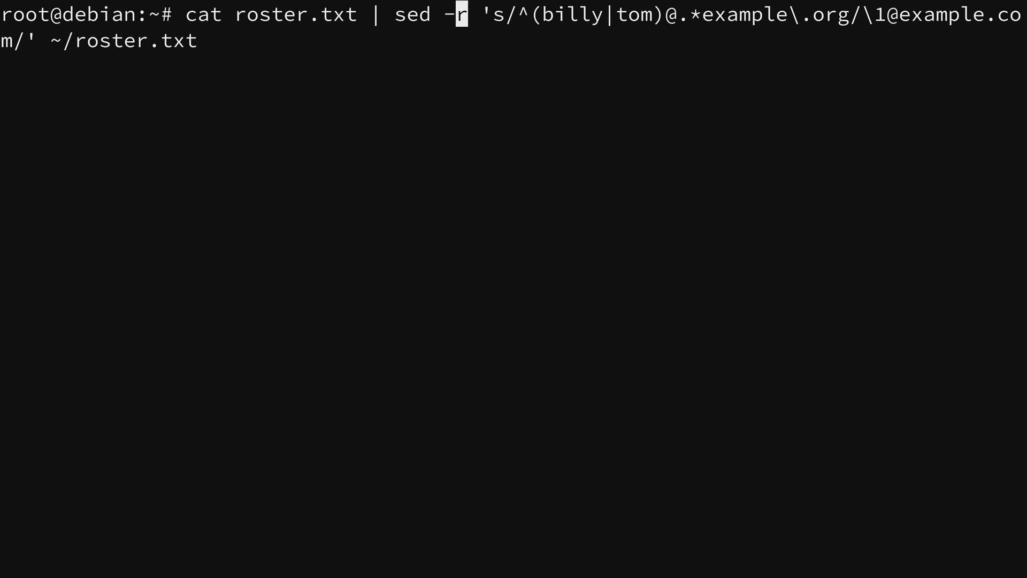
mouse_move(1009, 14)
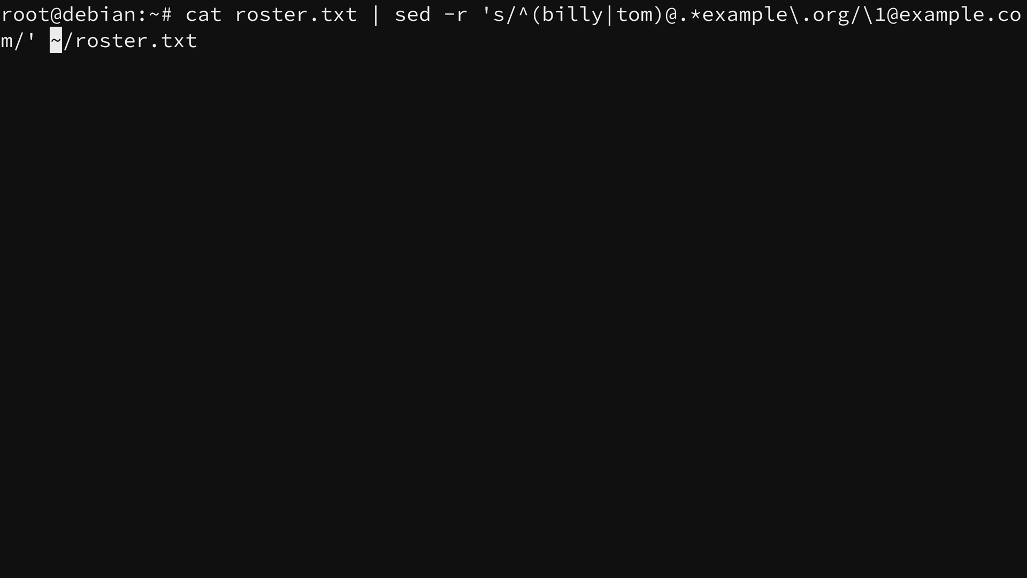
text(>)
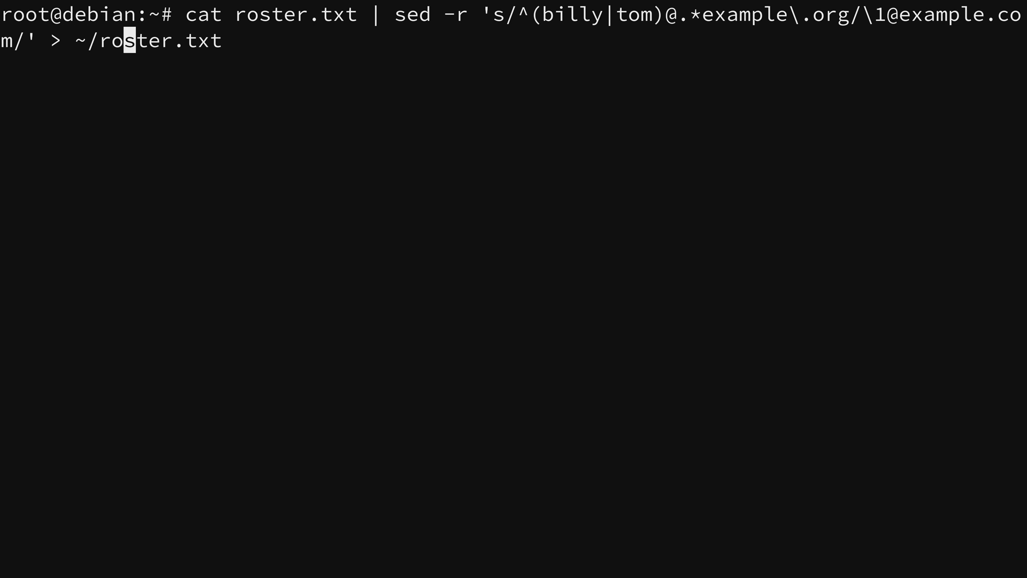
text(_mod)
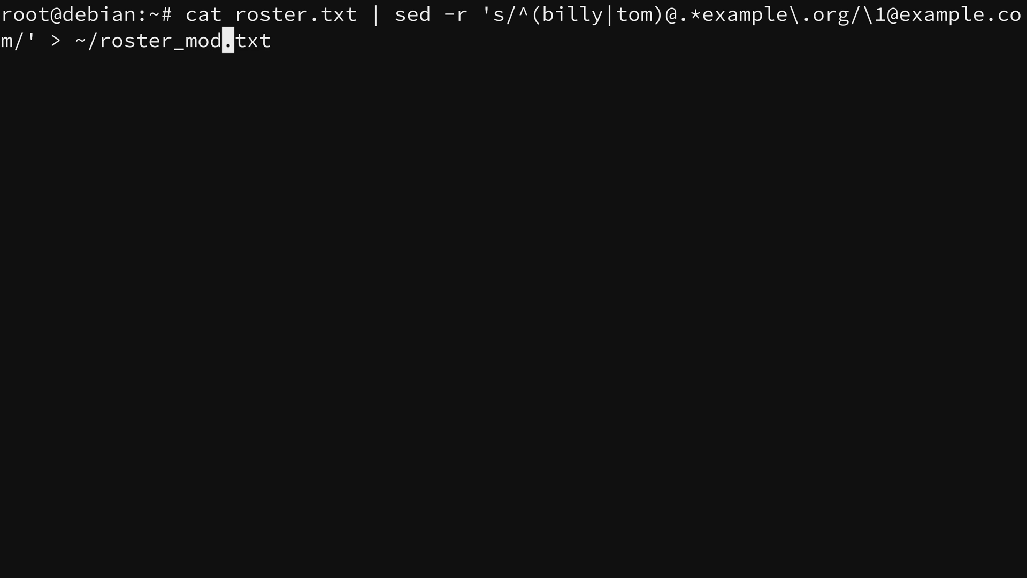
text(ified)
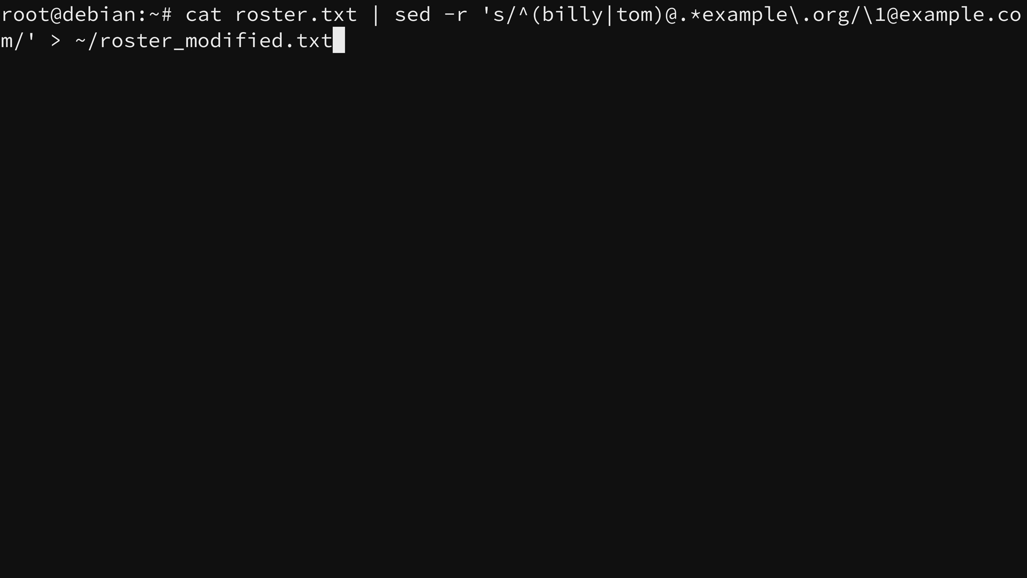
key(Return)
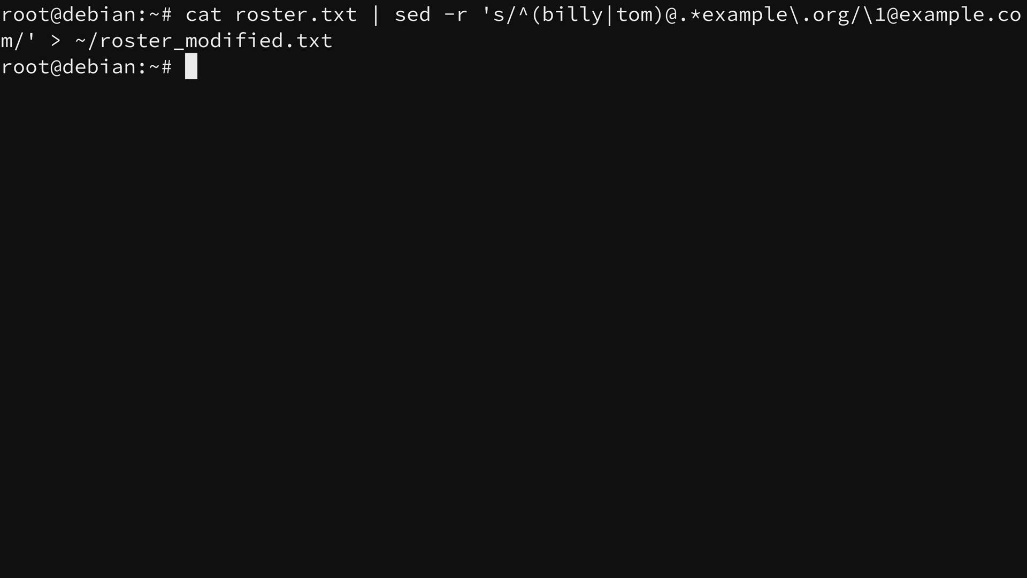
Step: Print the unchanged roster.txt, then print roster_modified.txt with the example.com addresses
text(cat ro)
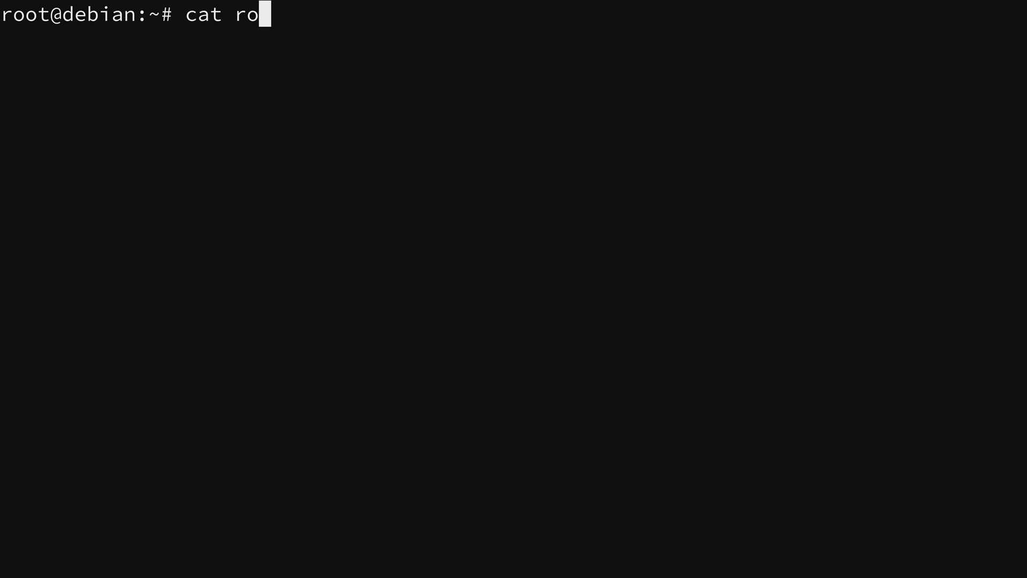
key(Return)
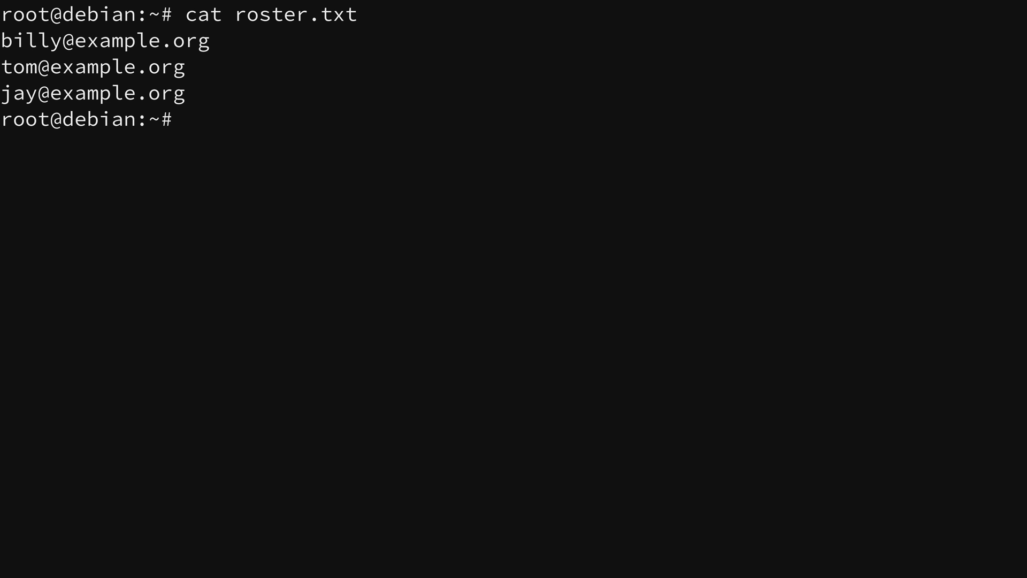
text(cat r)
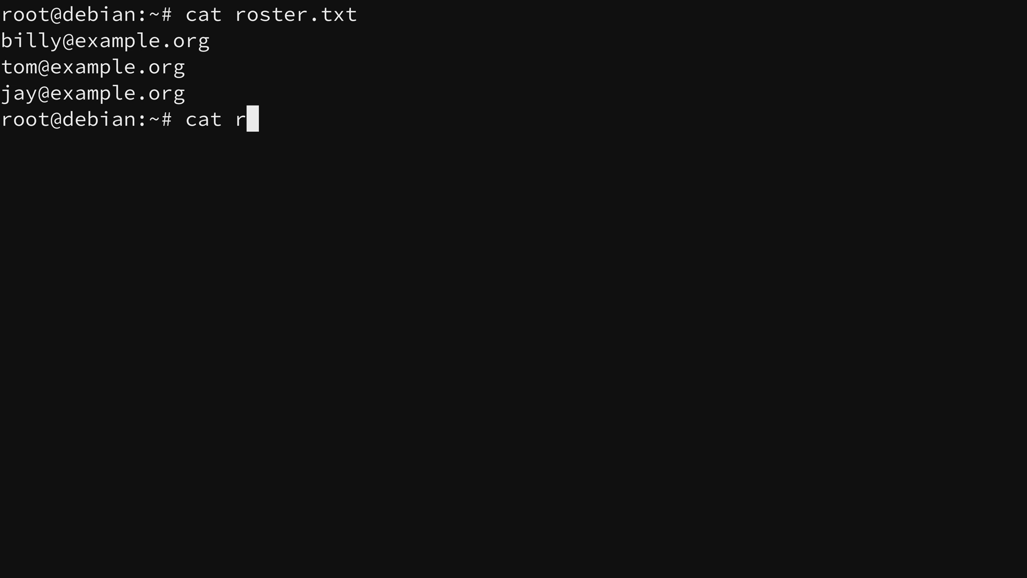
text(oster_modified.txt)
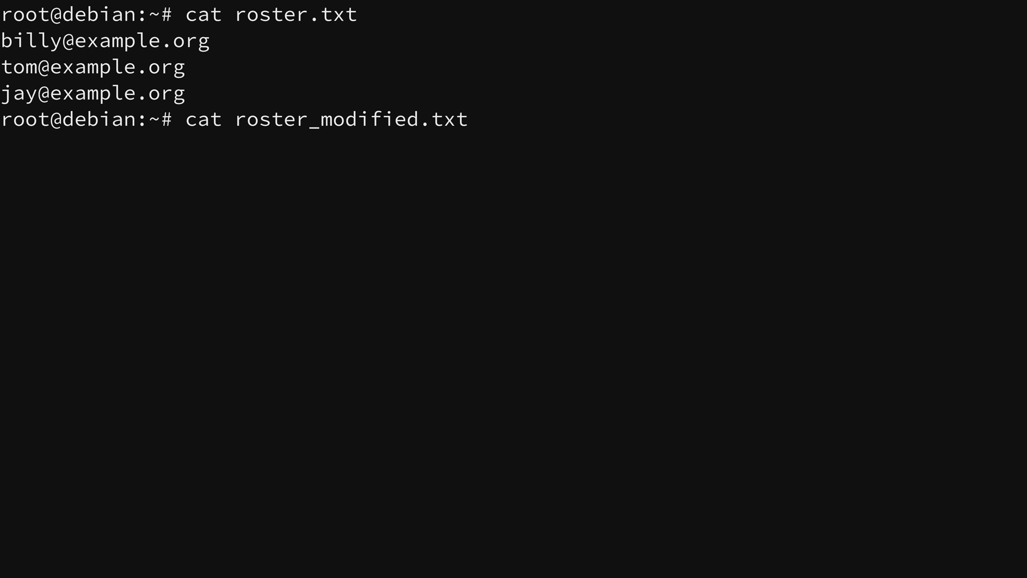
key(Return)
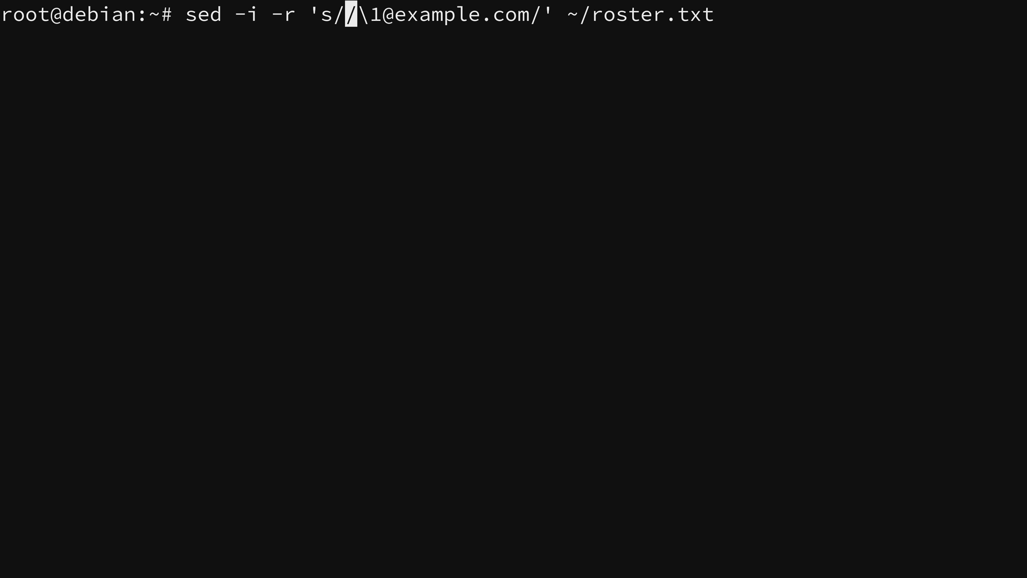
Step: Edit the command into sed -i -r 's/billy/joe/' ~/roster.txt, run it and print the roster
text(billy)
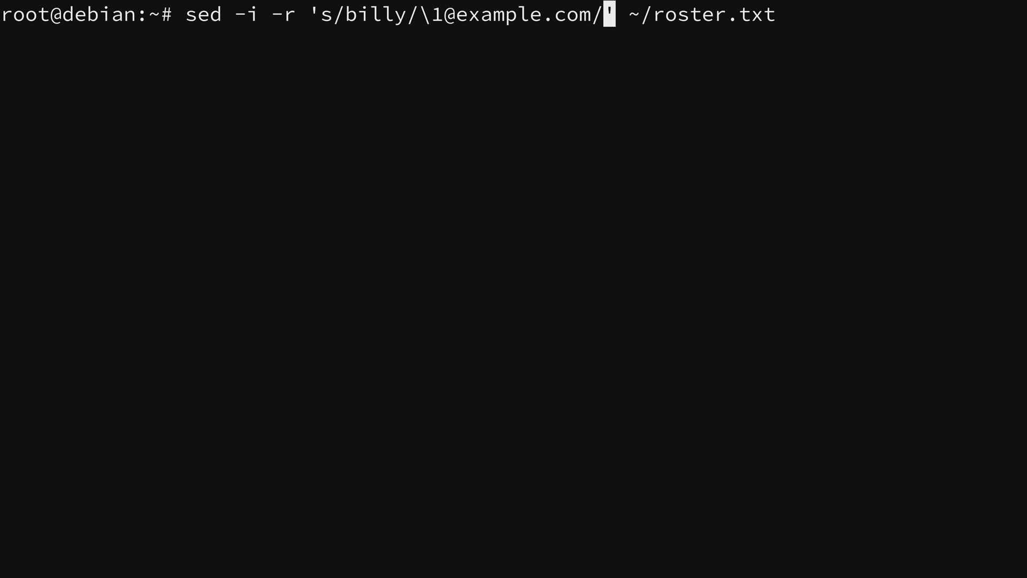
key(BackSpace)
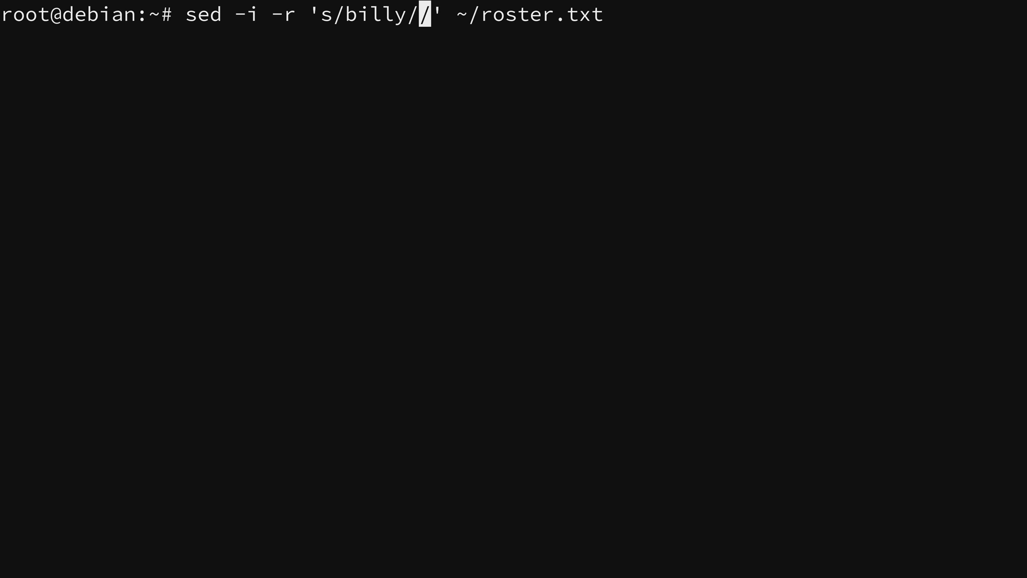
text(joe)
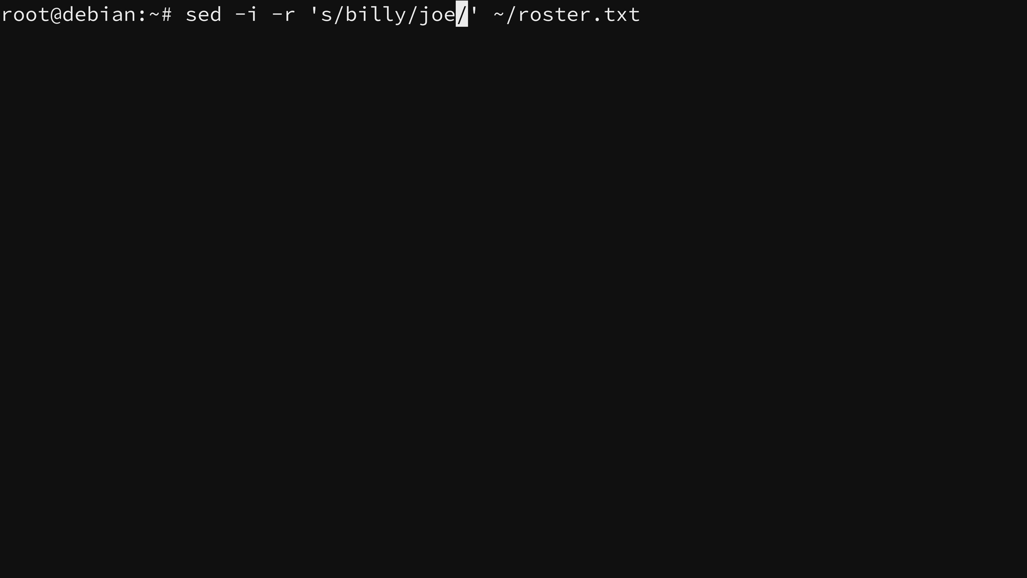
key(Right)
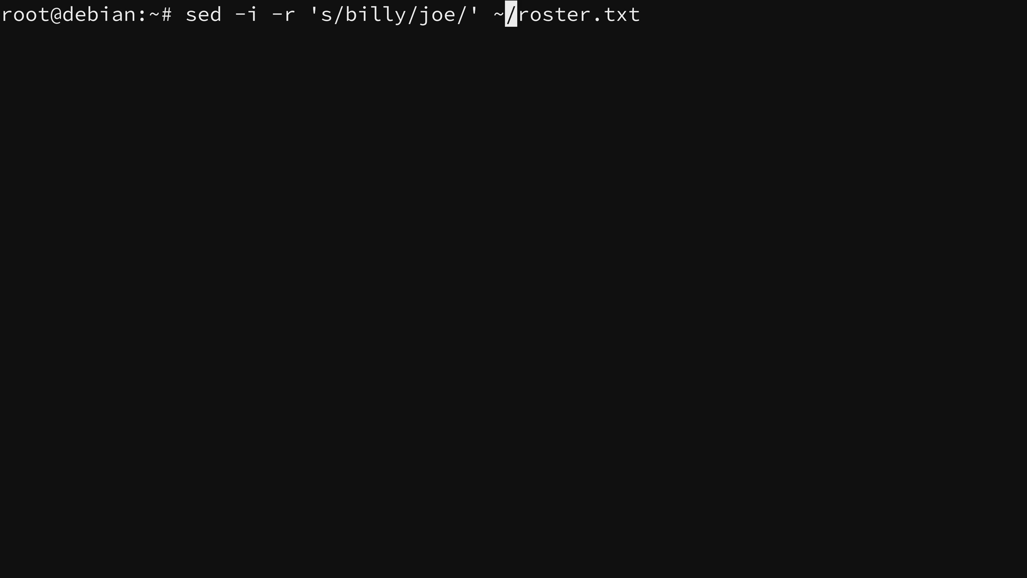
key(End)
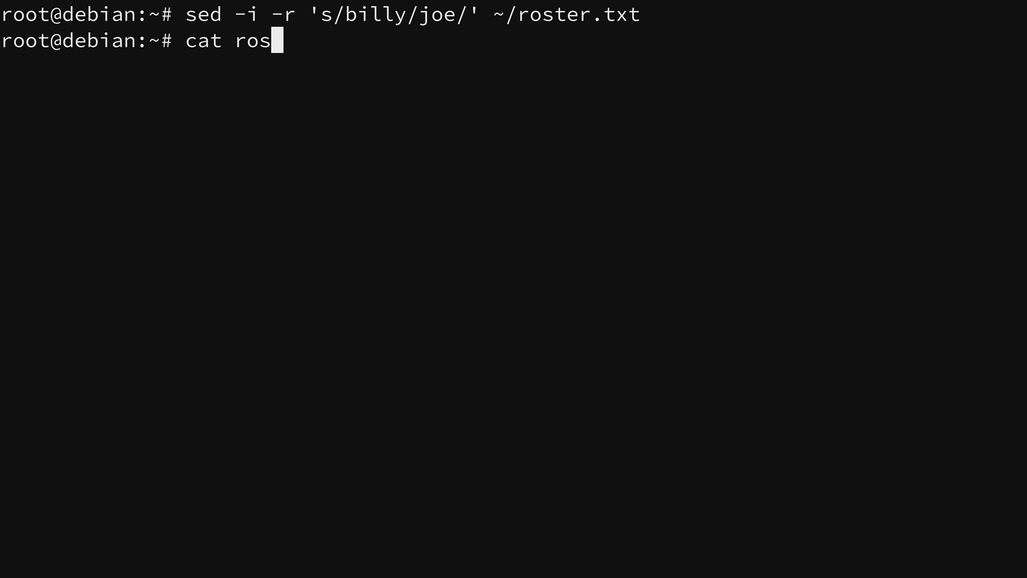
key(Return)
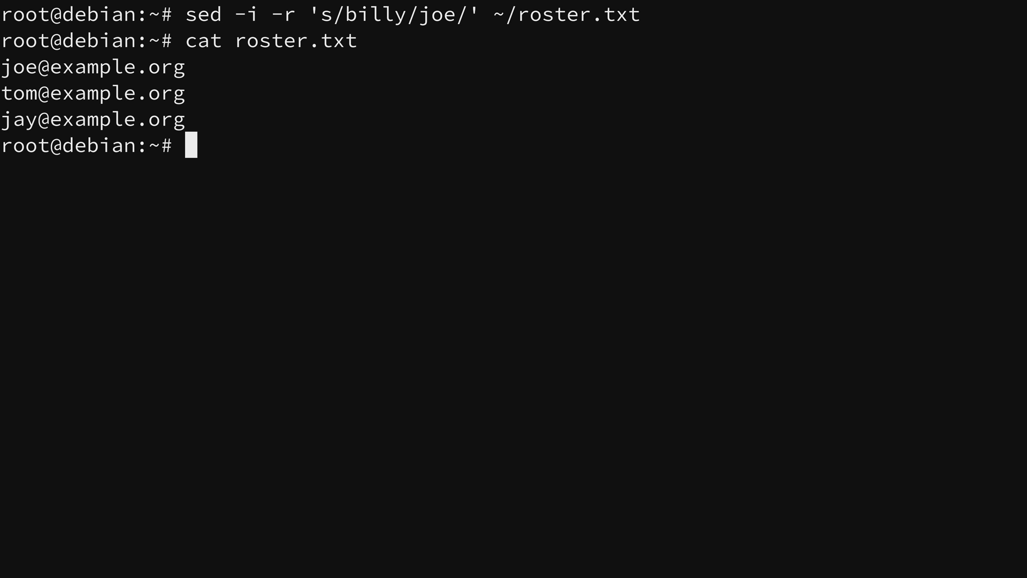
text(vim)
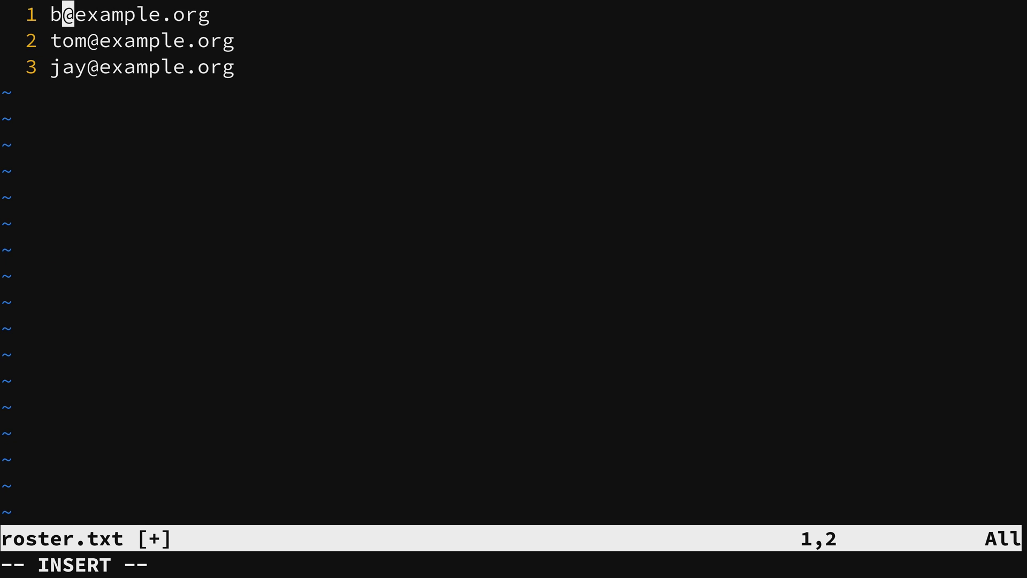
Step: In vim restore billy on line 1 with indentation, add indented and plain billy lines, and save
text(lly)
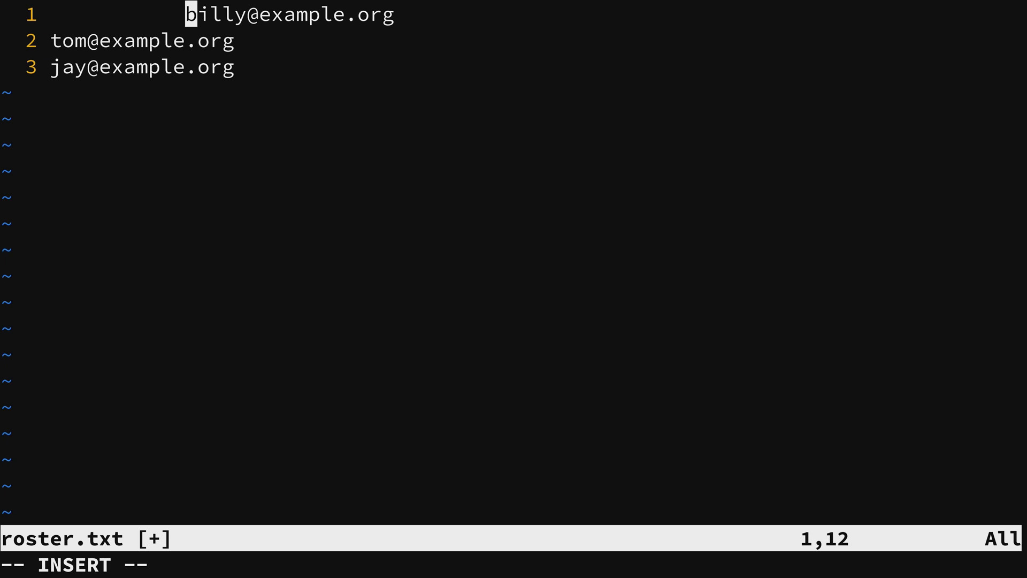
key(Down)
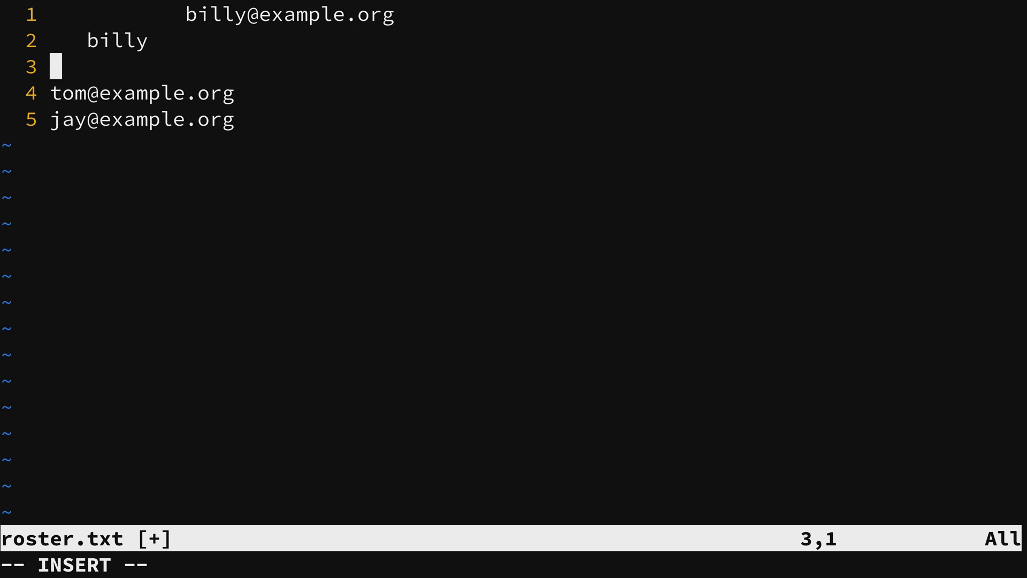
text(billy)
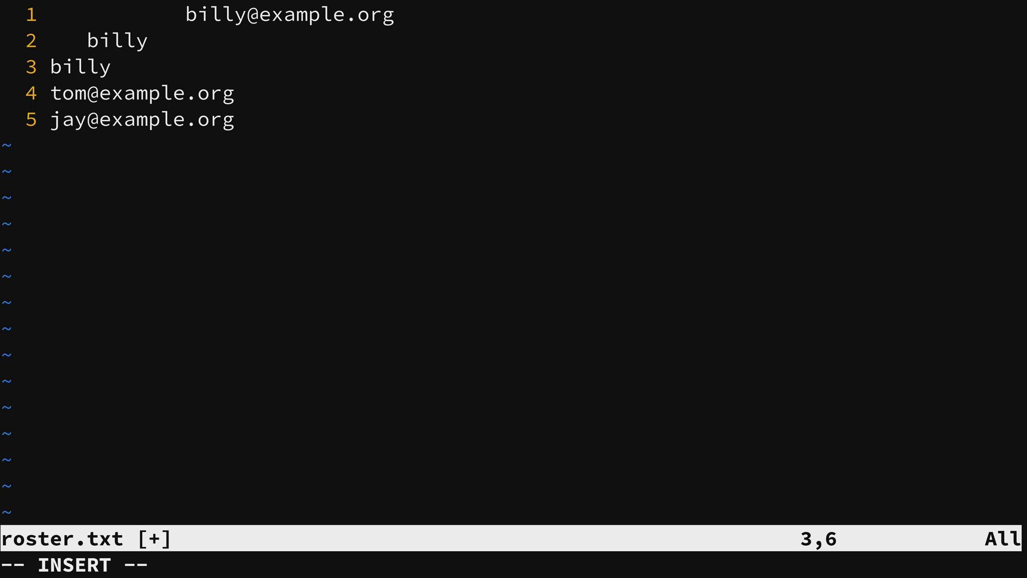
key(Escape)
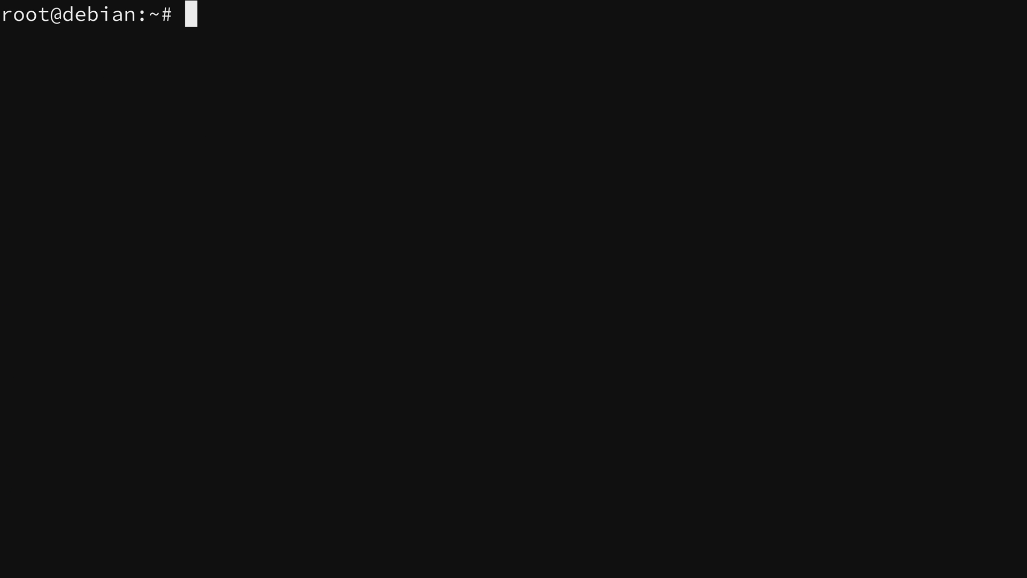
Step: Rerun the billy-to-joe sed in place and print roster.txt showing joe on all three lines
text(sed -i -r 's/billy/joe/' ~/roster.txt)
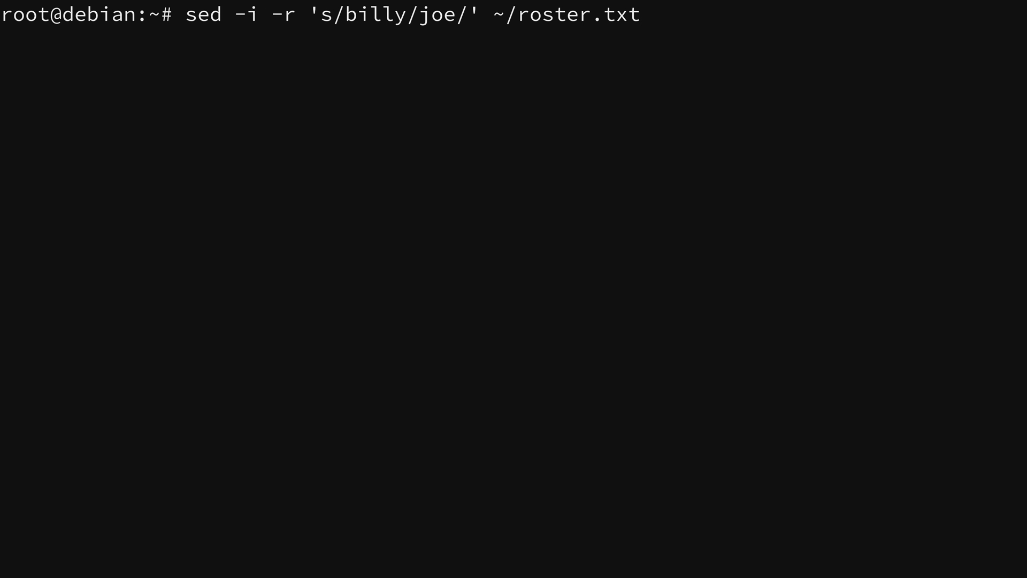
key(Return)
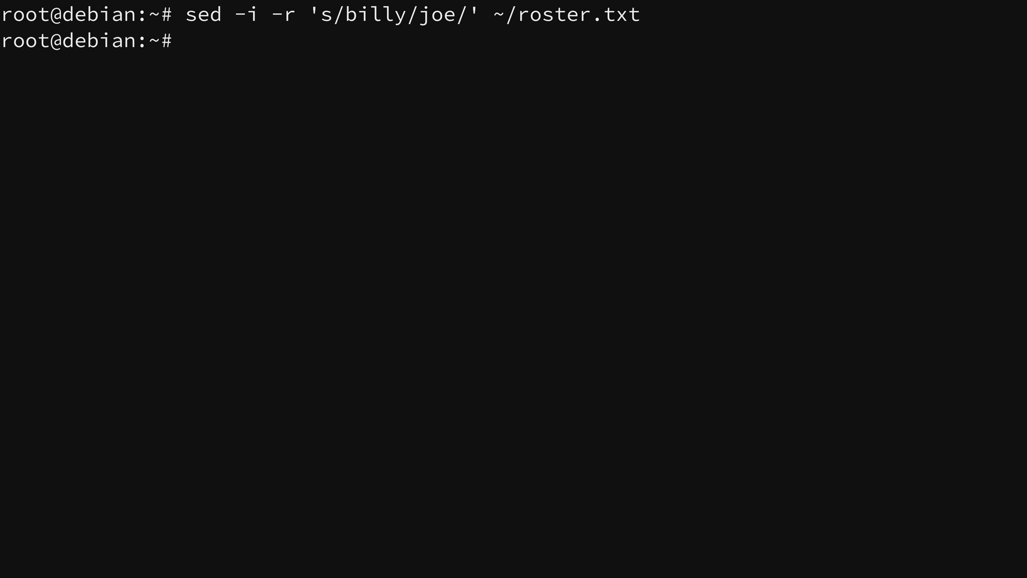
text(cat r)
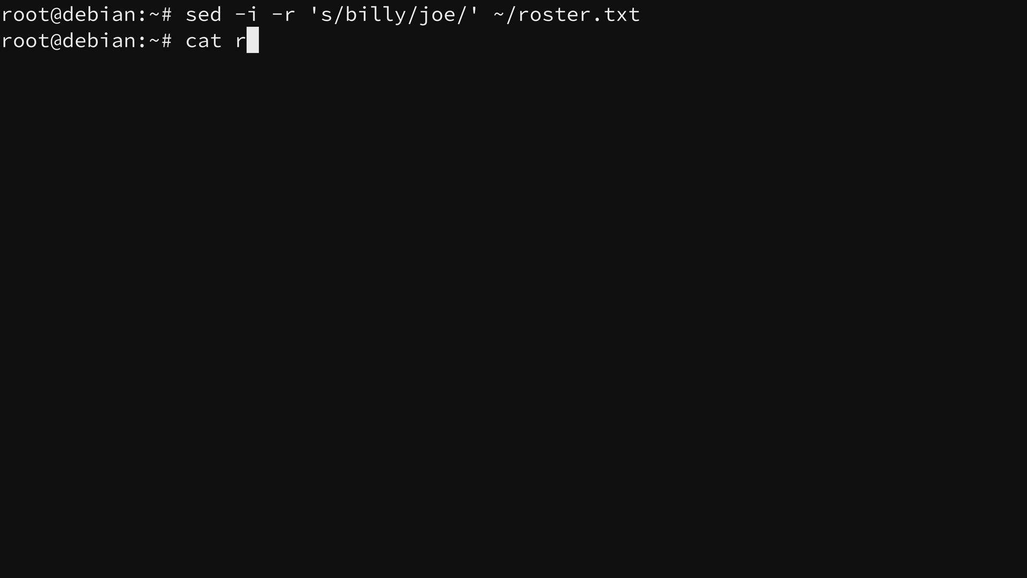
key(Return)
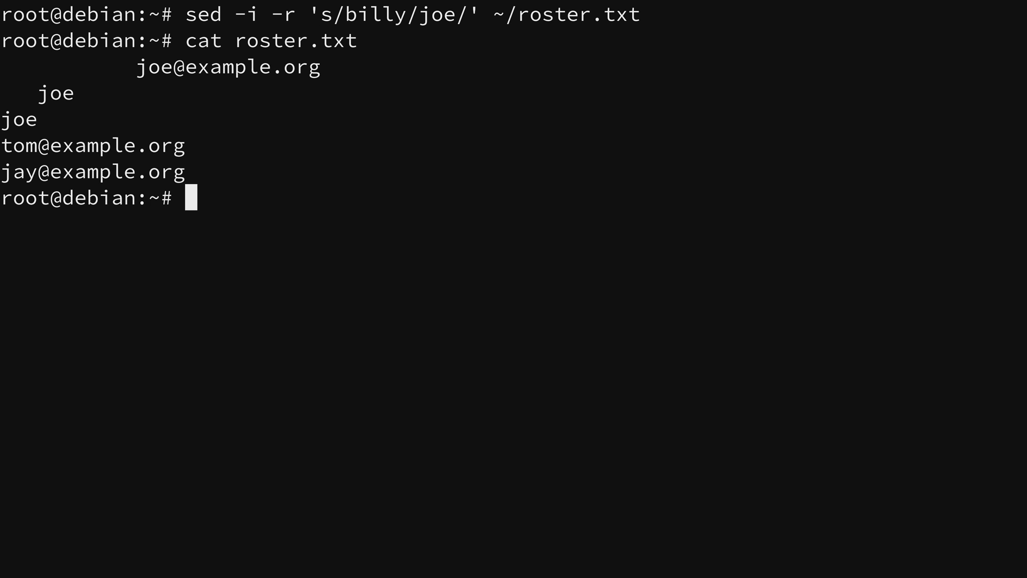